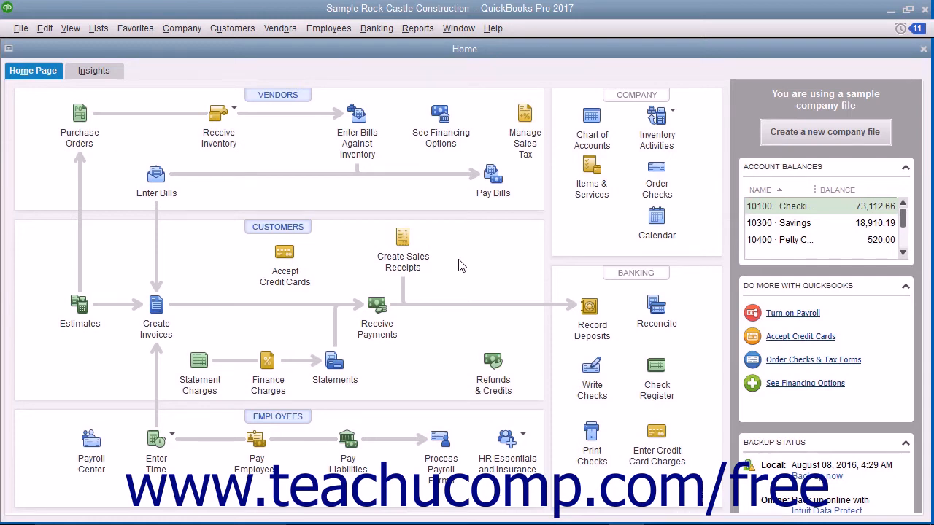
# - Browse the Vendors & Payables reports, then show the Vendors menu's sales tax options
pyautogui.click(418, 28)
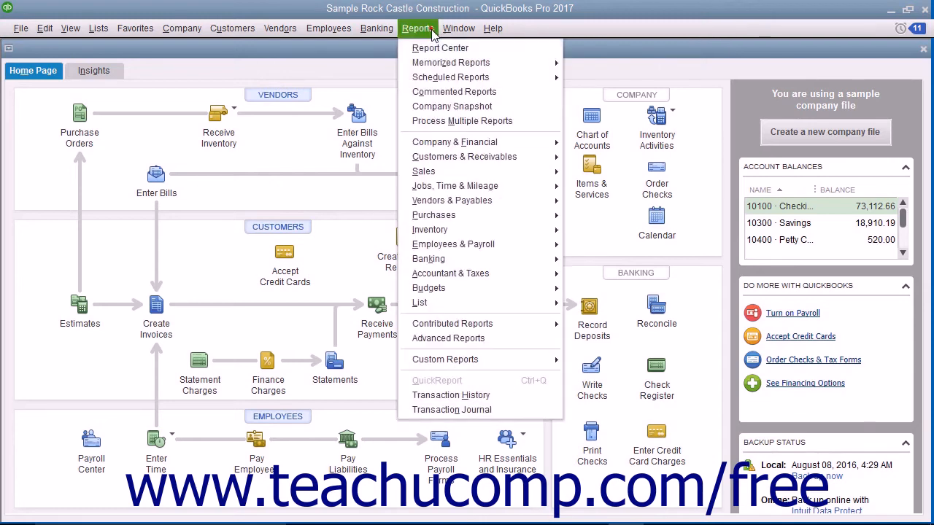
pyautogui.moveTo(451, 62)
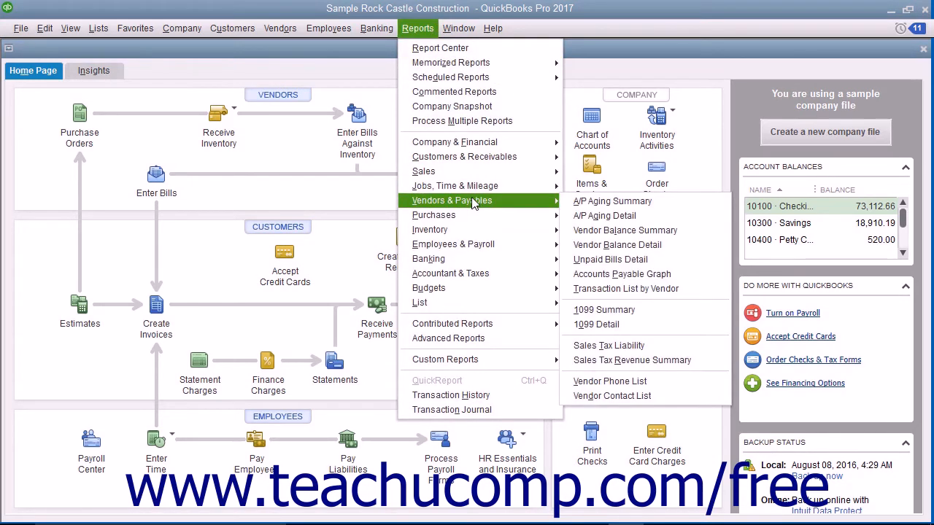
pyautogui.moveTo(608, 345)
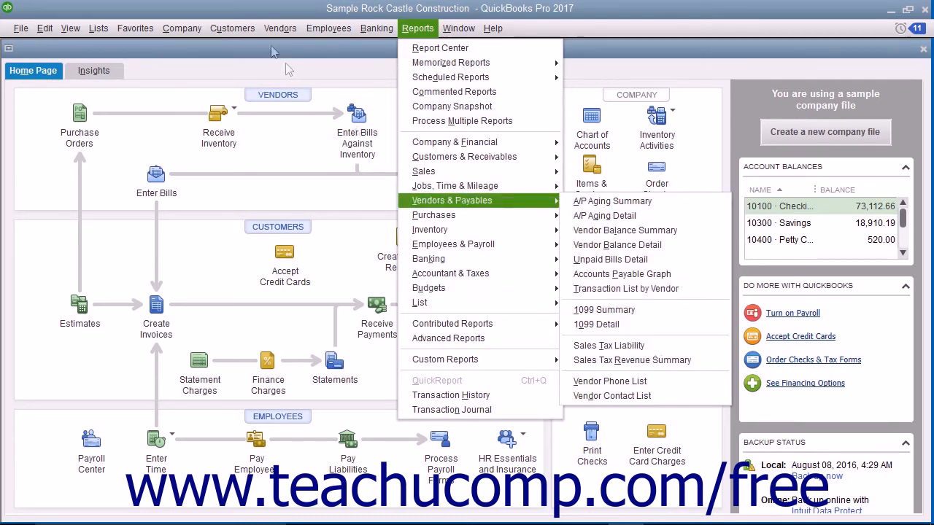
pyautogui.click(280, 28)
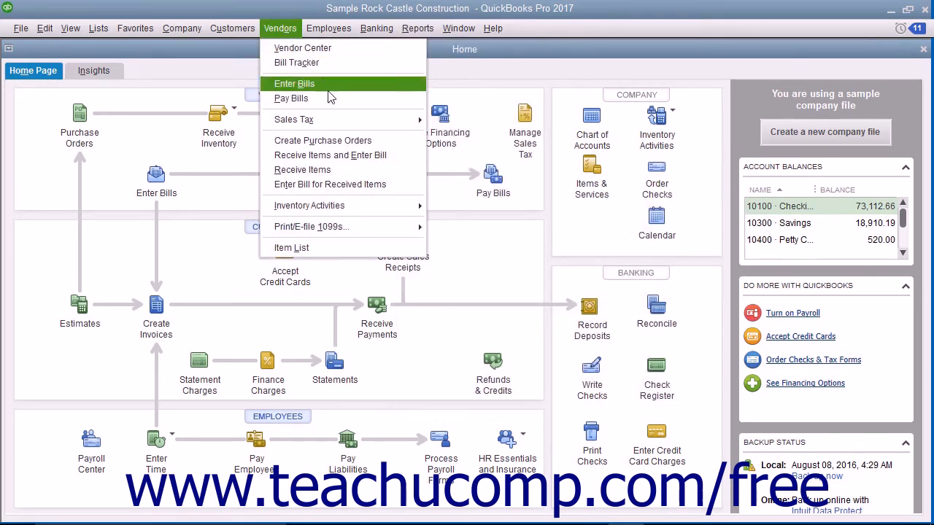
pyautogui.moveTo(294, 119)
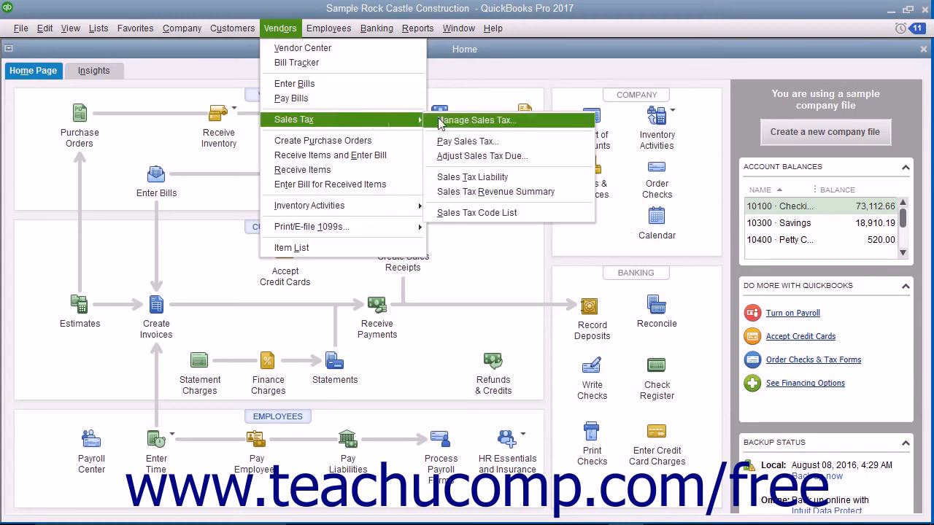
pyautogui.moveTo(473, 177)
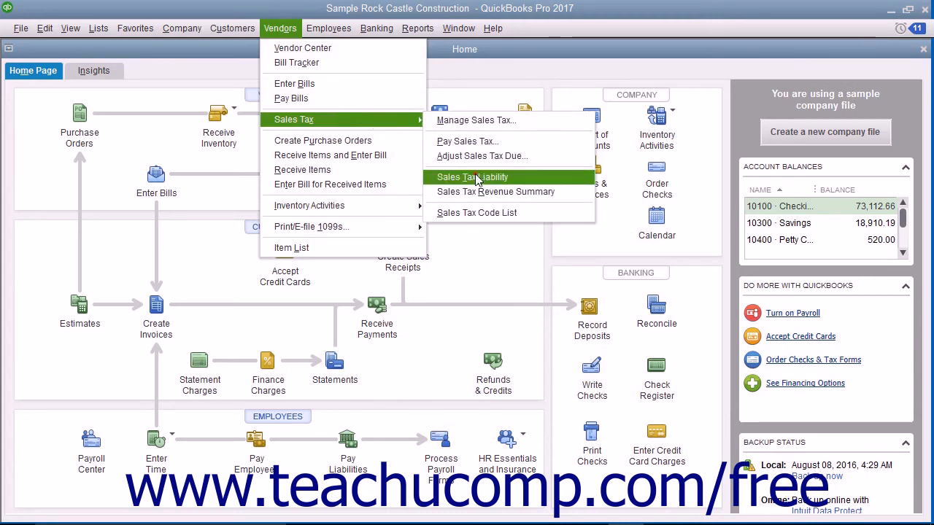
# - Open the November 2021 Sales Tax Liability report from Vendors > Sales Tax
pyautogui.click(472, 176)
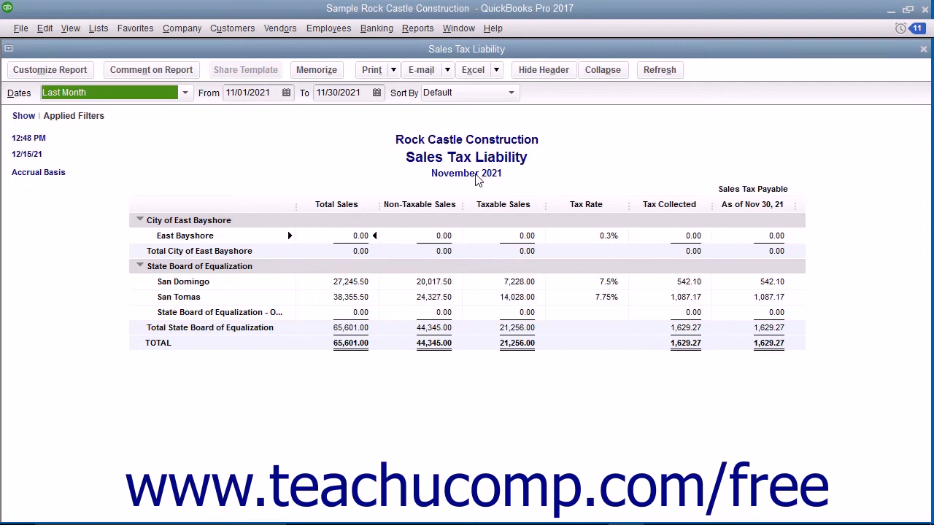
# - Open the November 2021 Sales Tax Revenue Summary from Vendors > Sales Tax
pyautogui.click(417, 28)
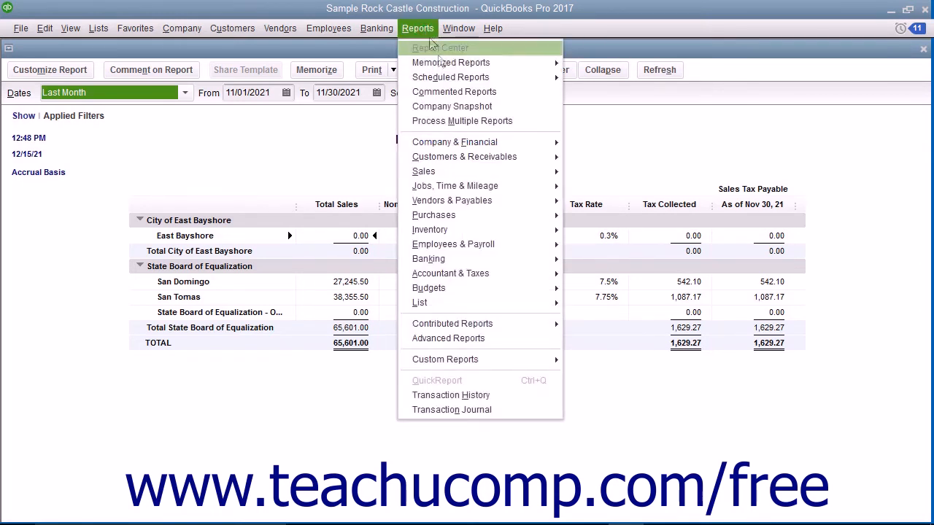
pyautogui.moveTo(451, 201)
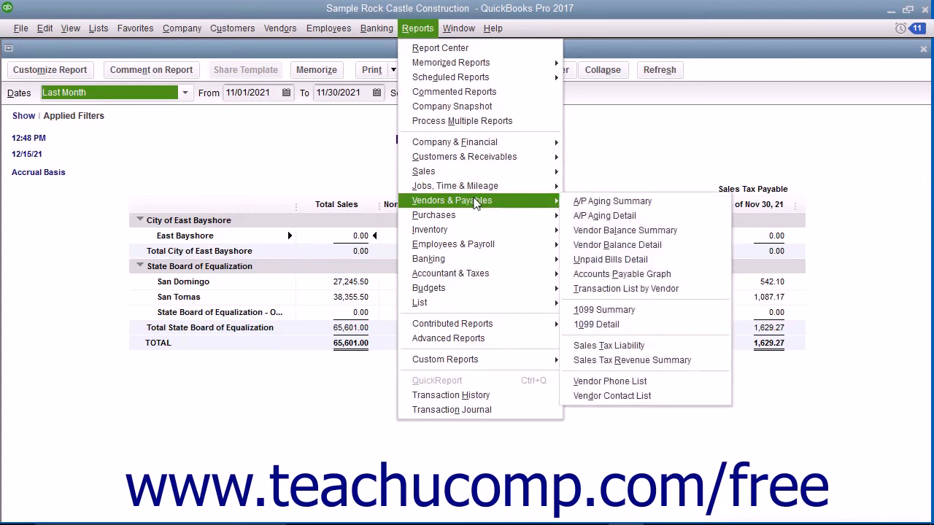
pyautogui.moveTo(632, 359)
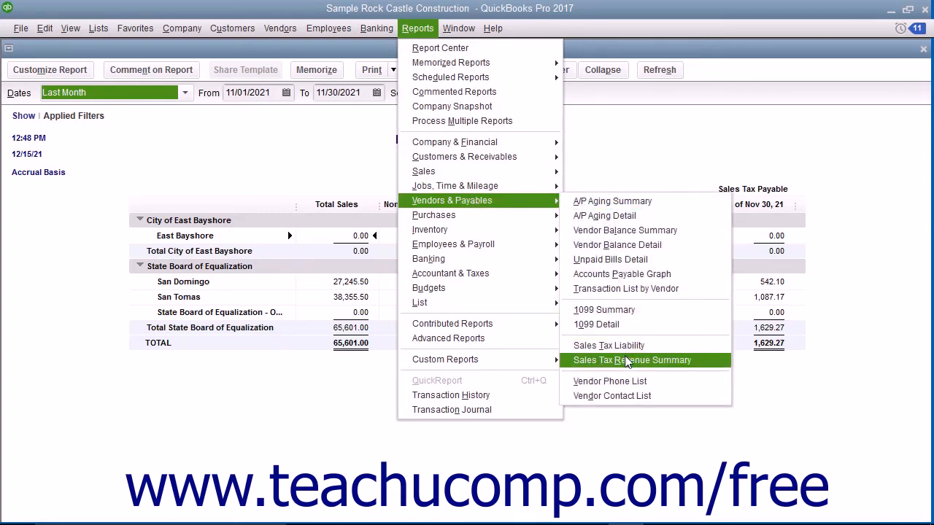
pyautogui.click(281, 28)
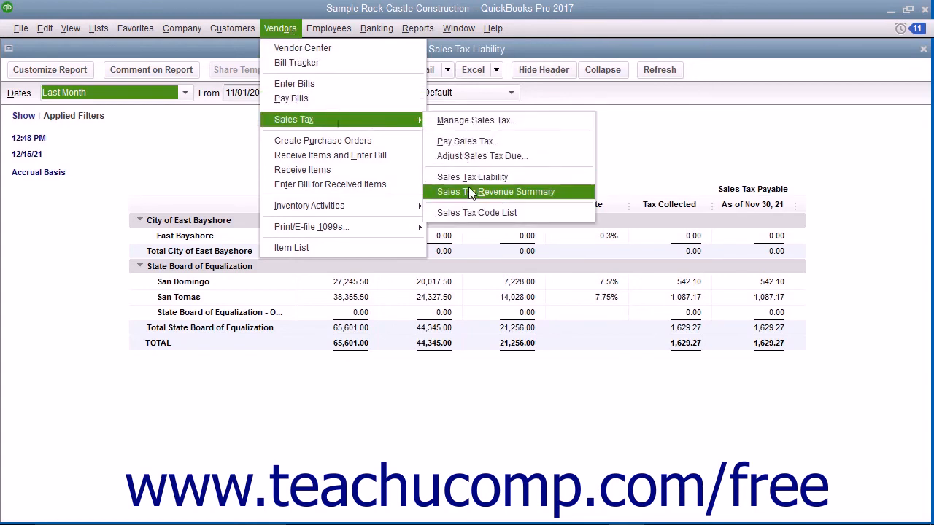
pyautogui.click(495, 191)
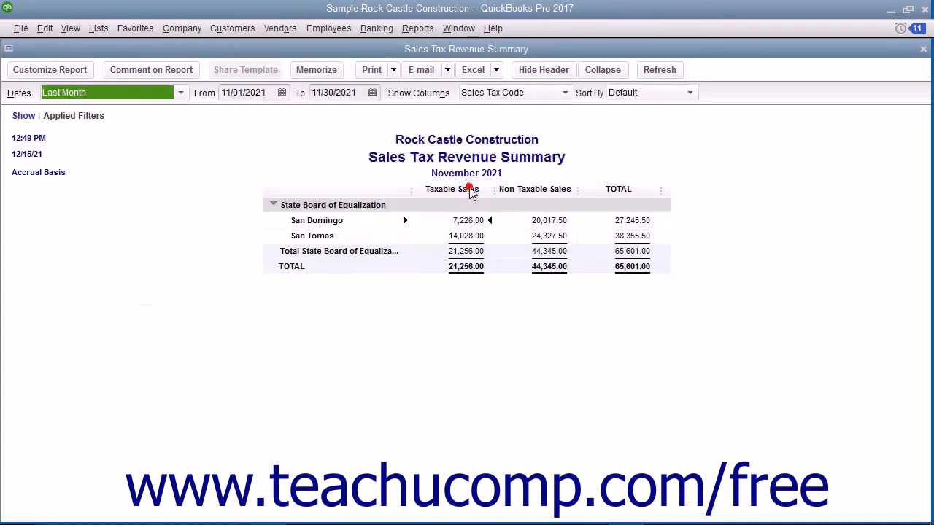